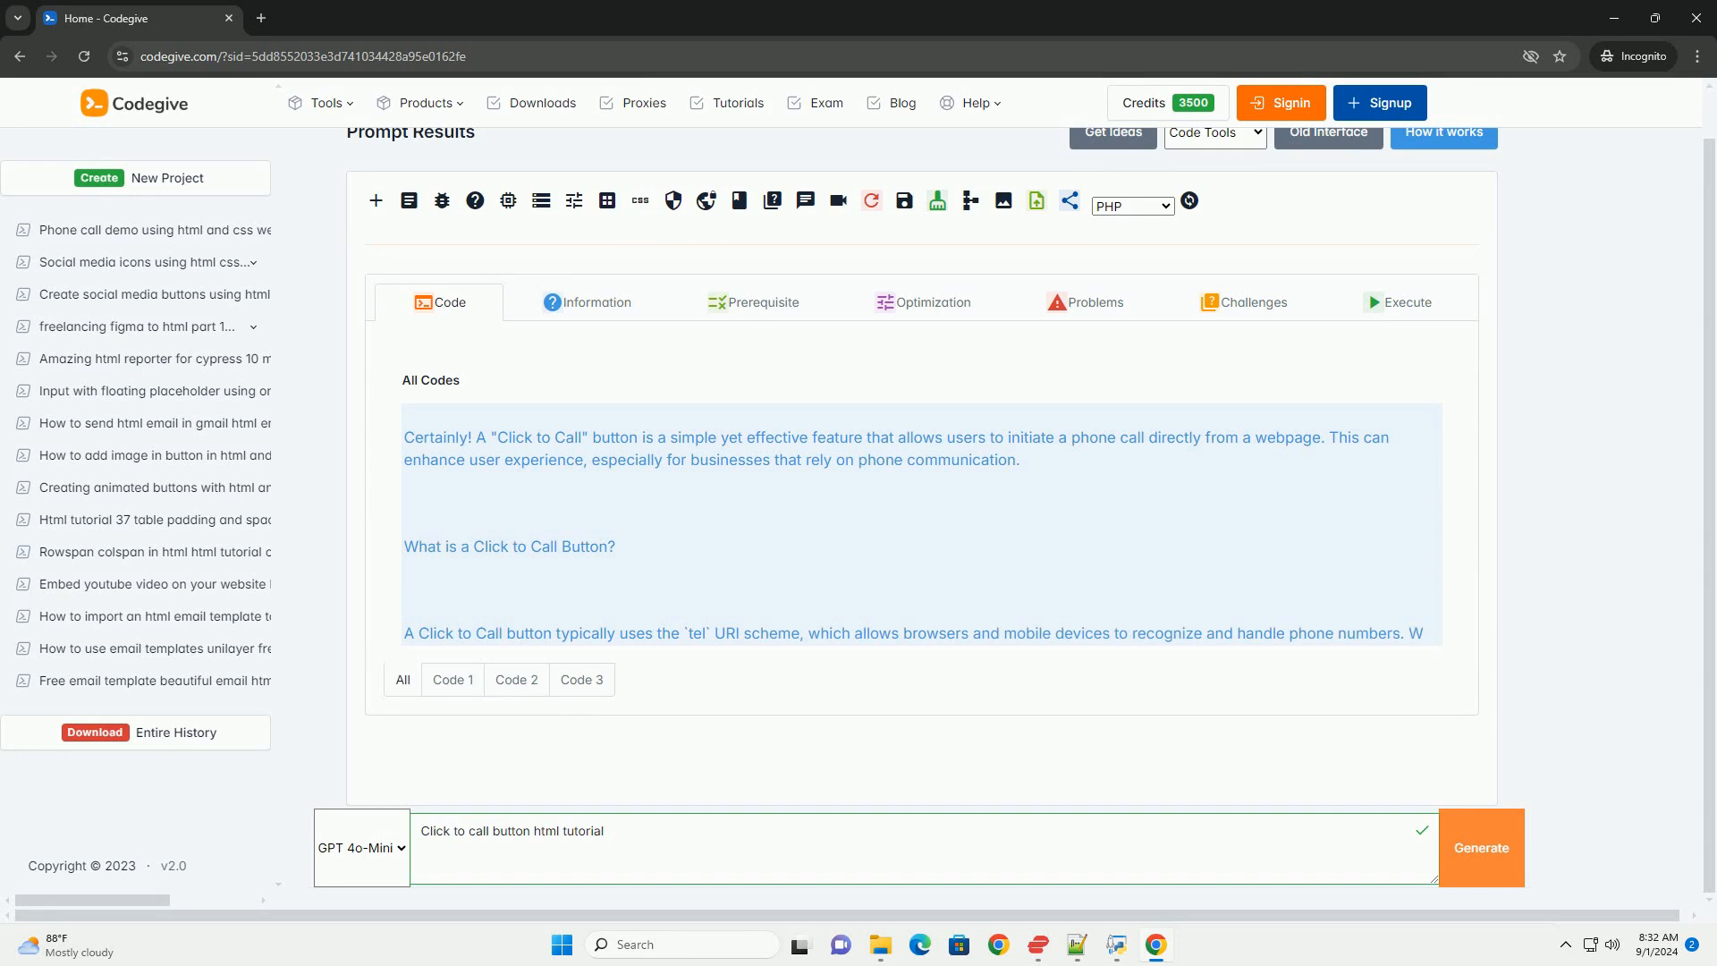
{"action": "scroll", "scroll_direction": "down", "scroll_amount": 3}
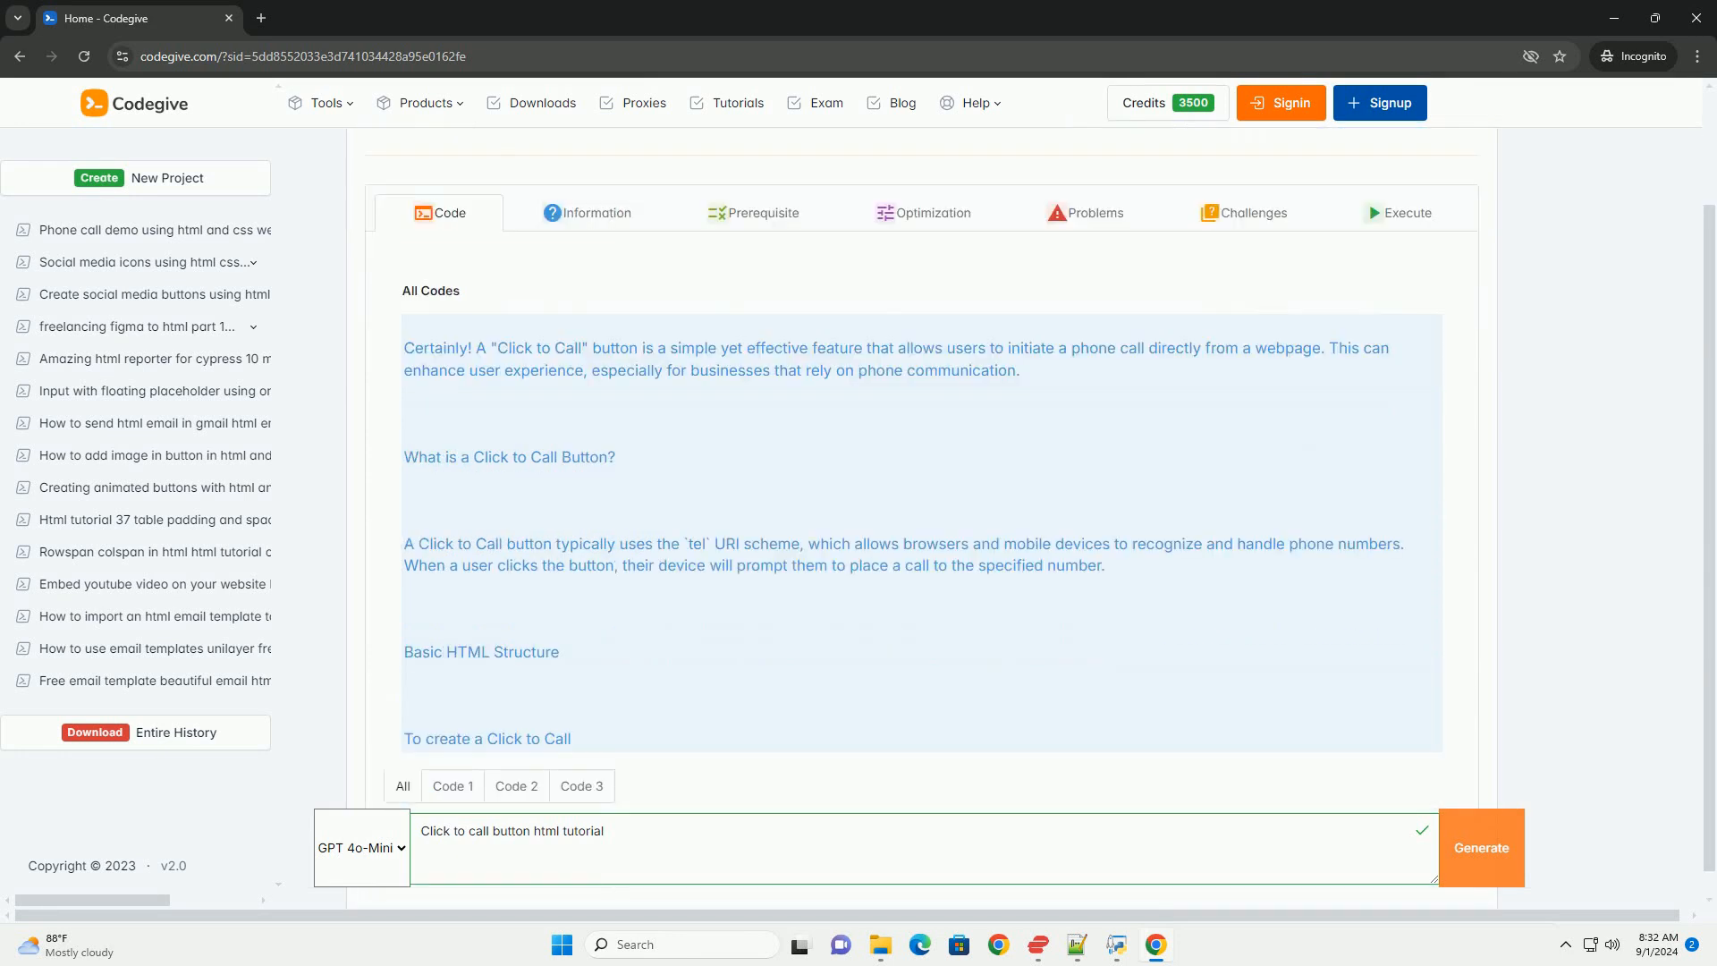
{"action": "scroll", "scroll_direction": "down", "scroll_amount": 3}
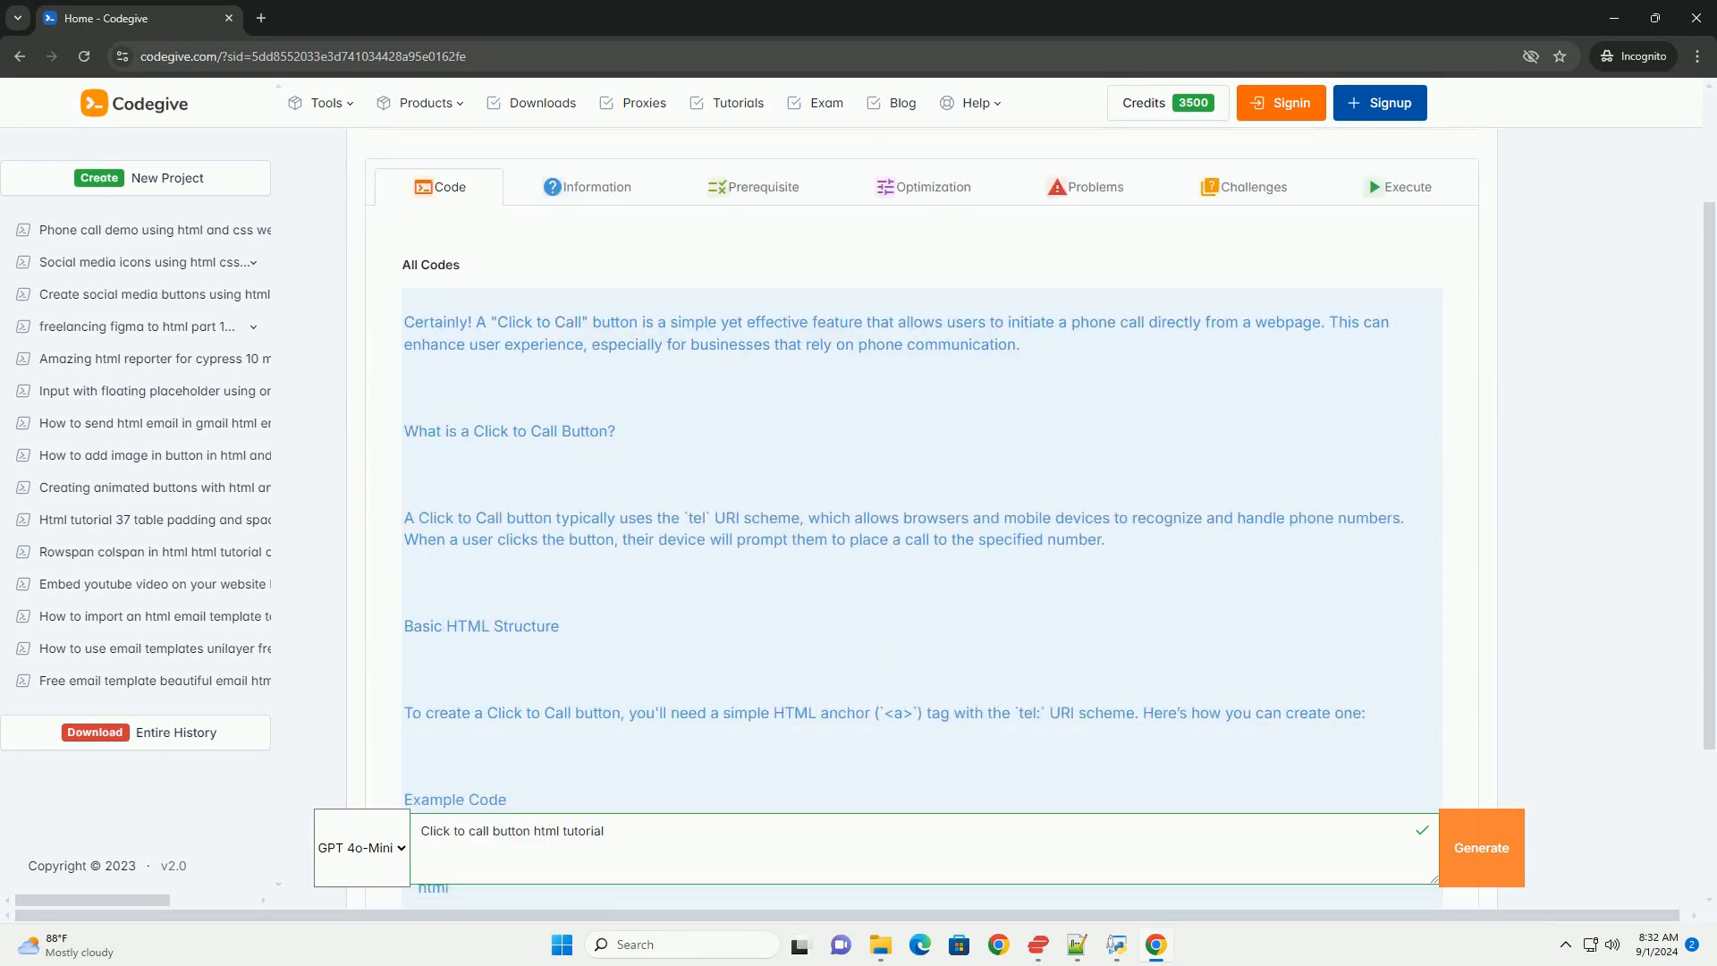
{"action": "scroll", "scroll_direction": "down", "scroll_amount": 3}
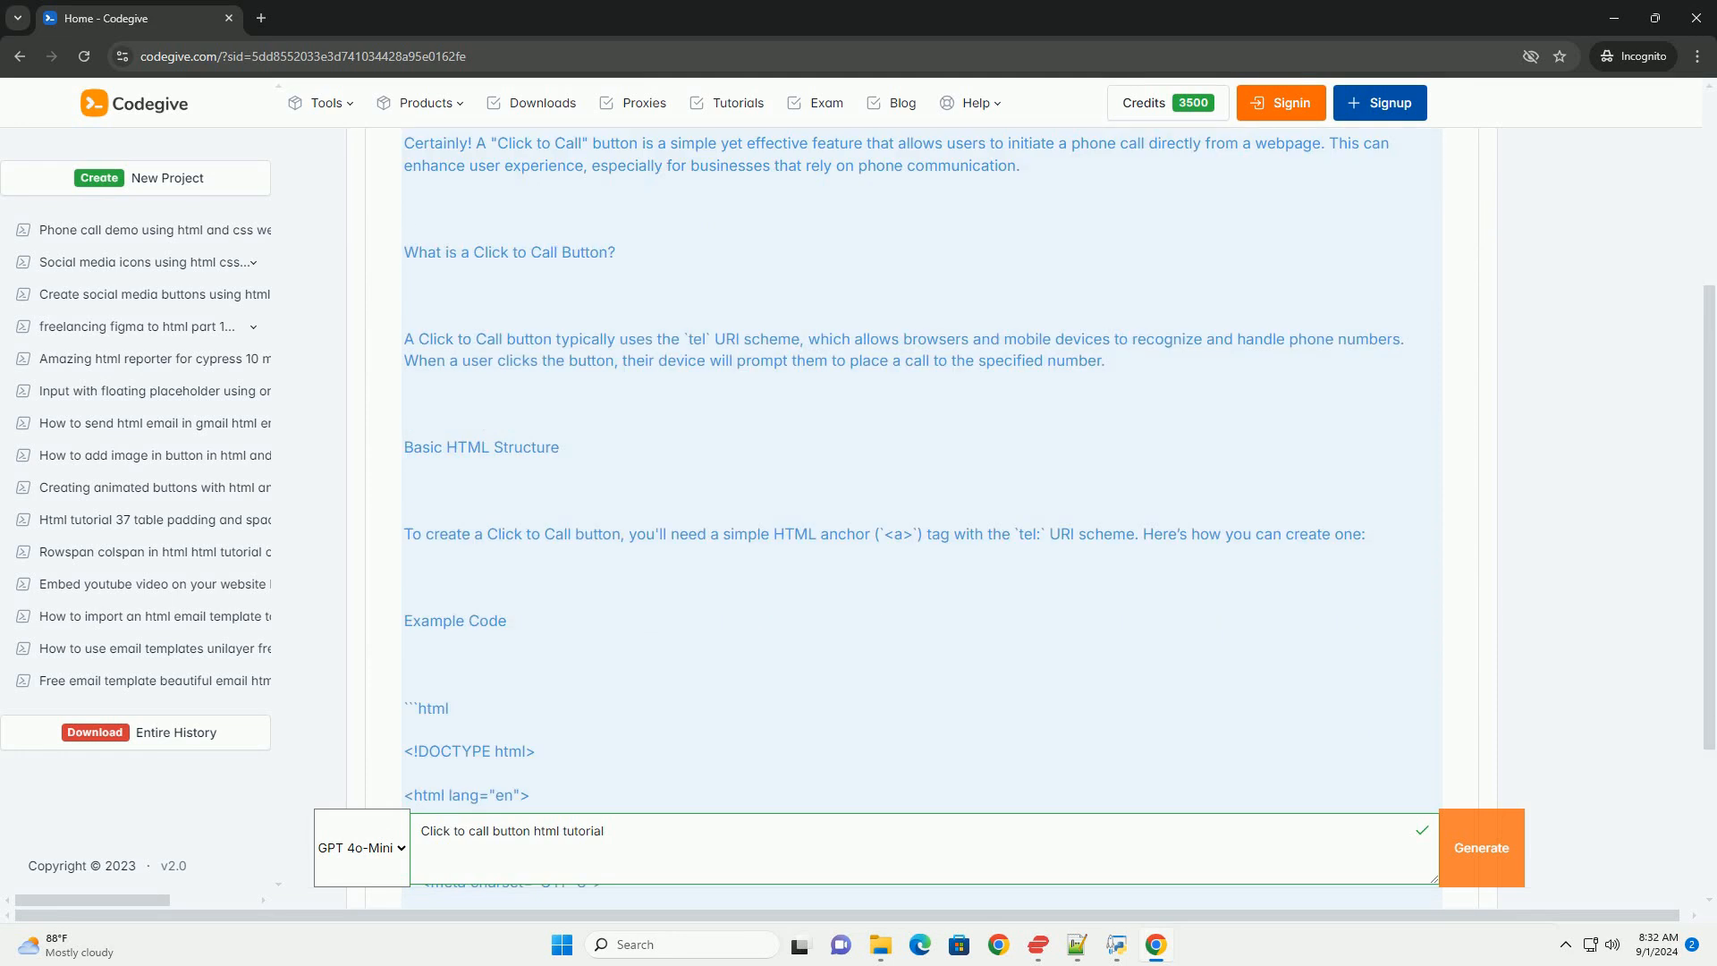
{"action": "scroll", "scroll_direction": "down", "scroll_amount": 3}
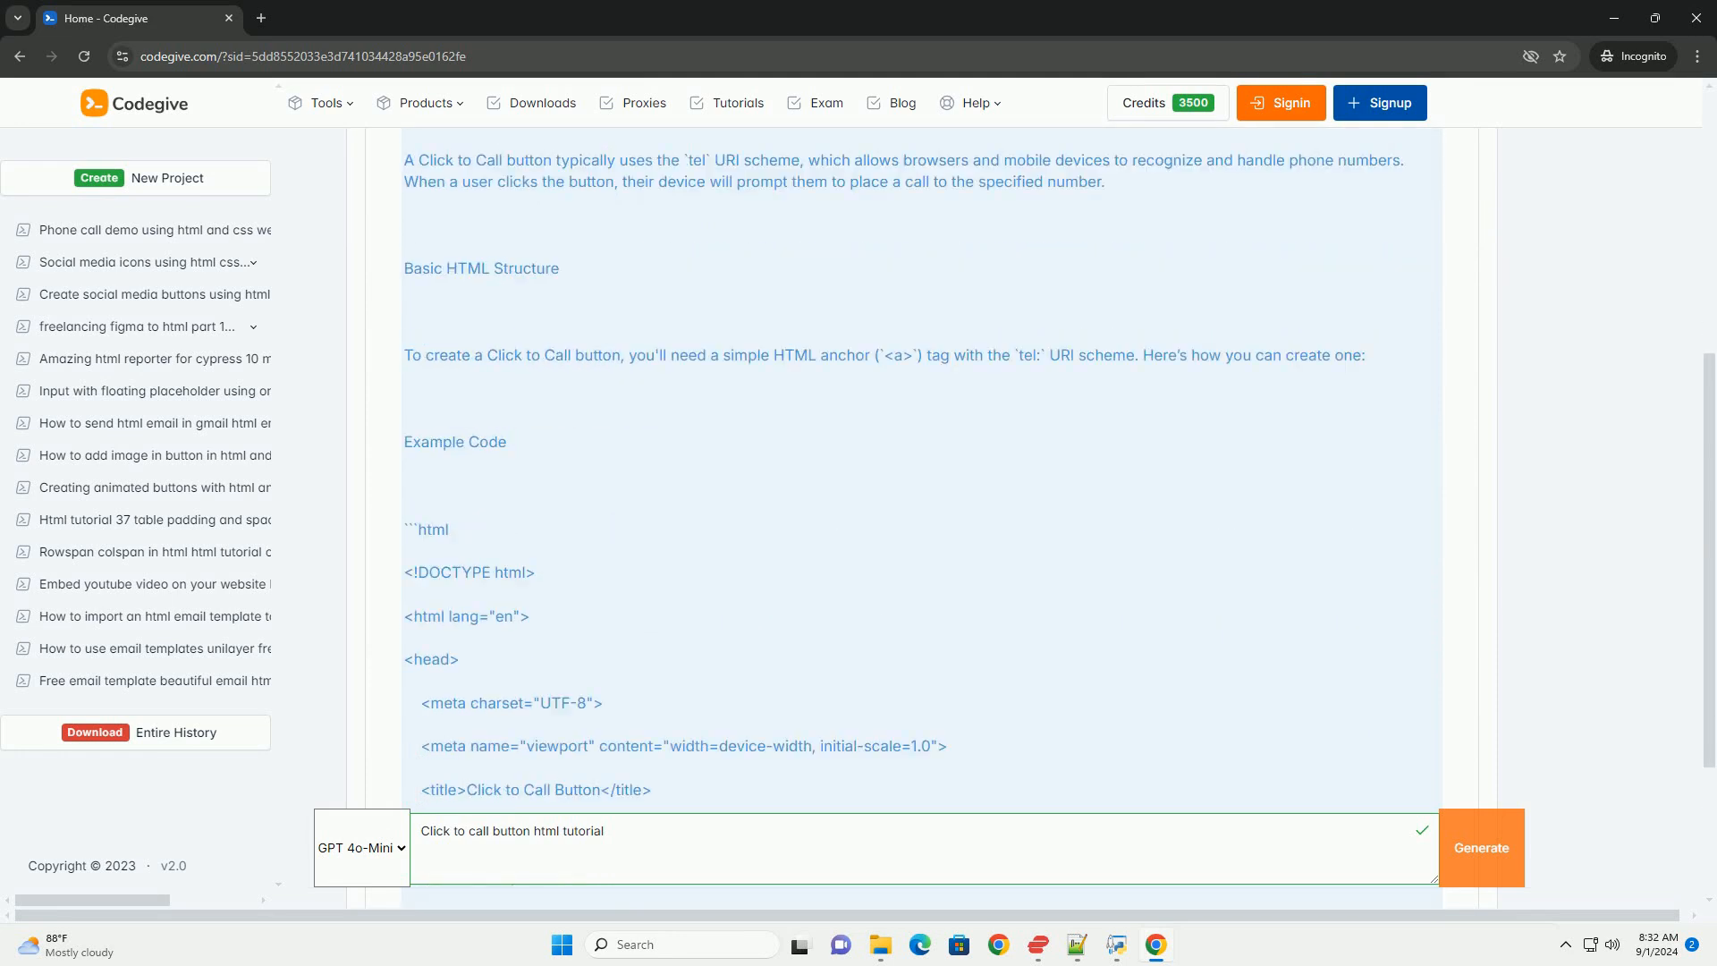
{"action": "scroll", "scroll_direction": "down", "scroll_amount": 3}
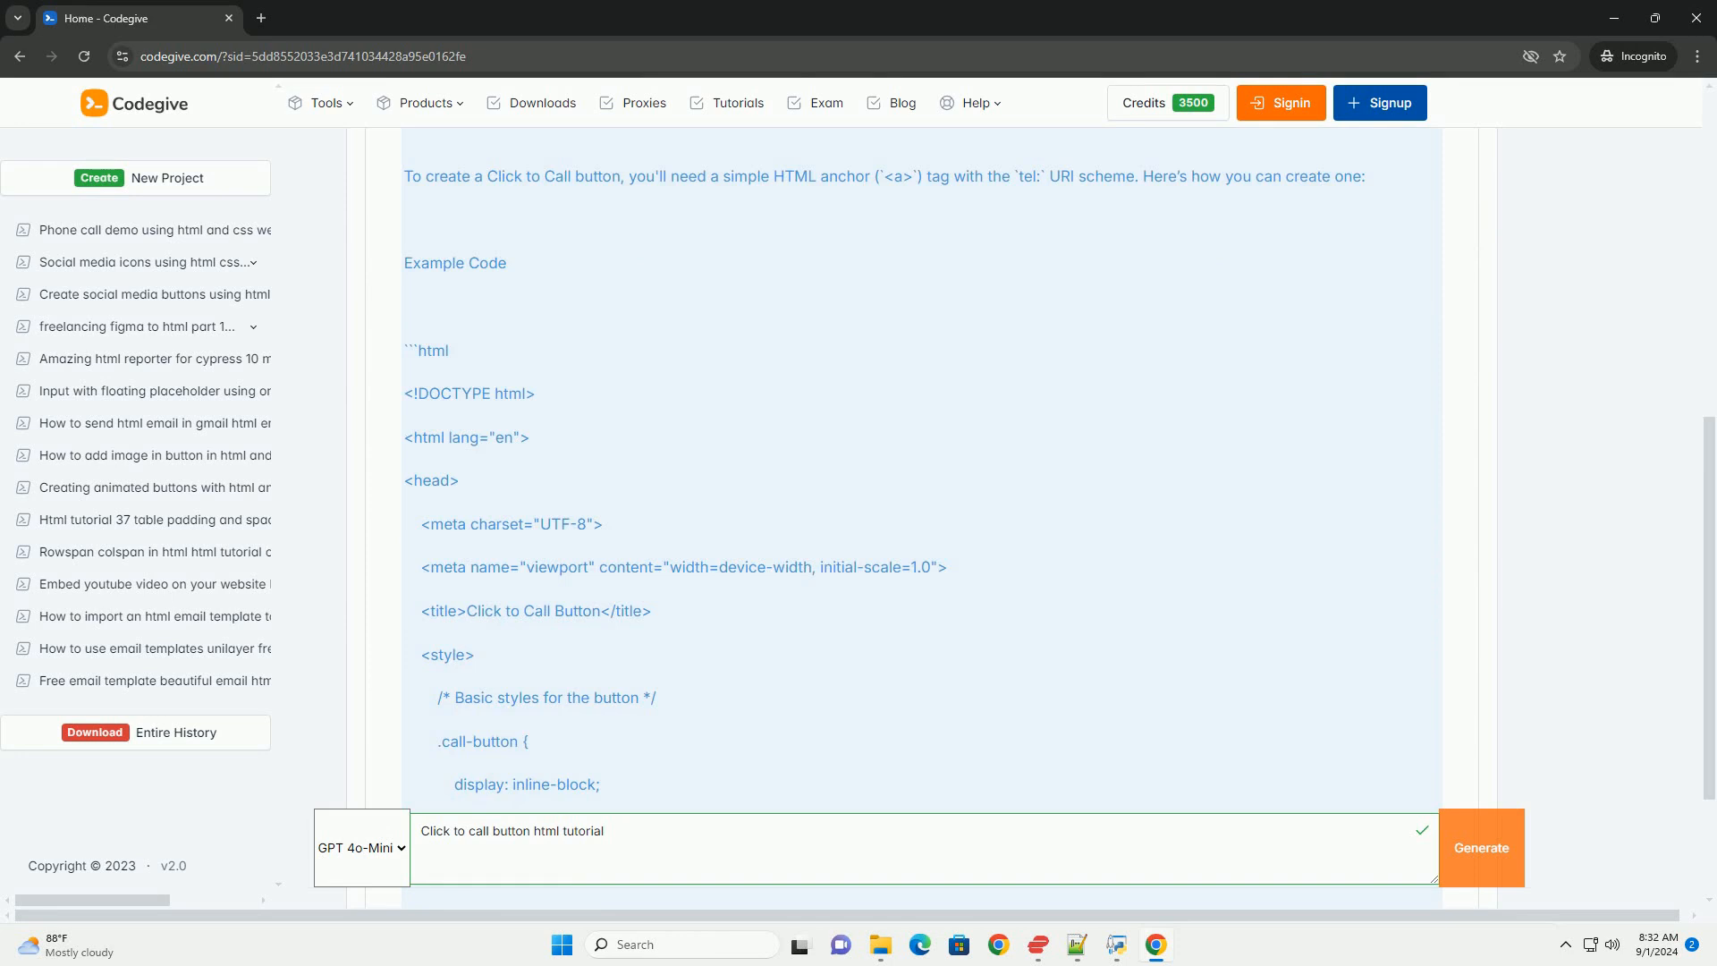
{"action": "scroll", "scroll_direction": "down", "scroll_amount": 3}
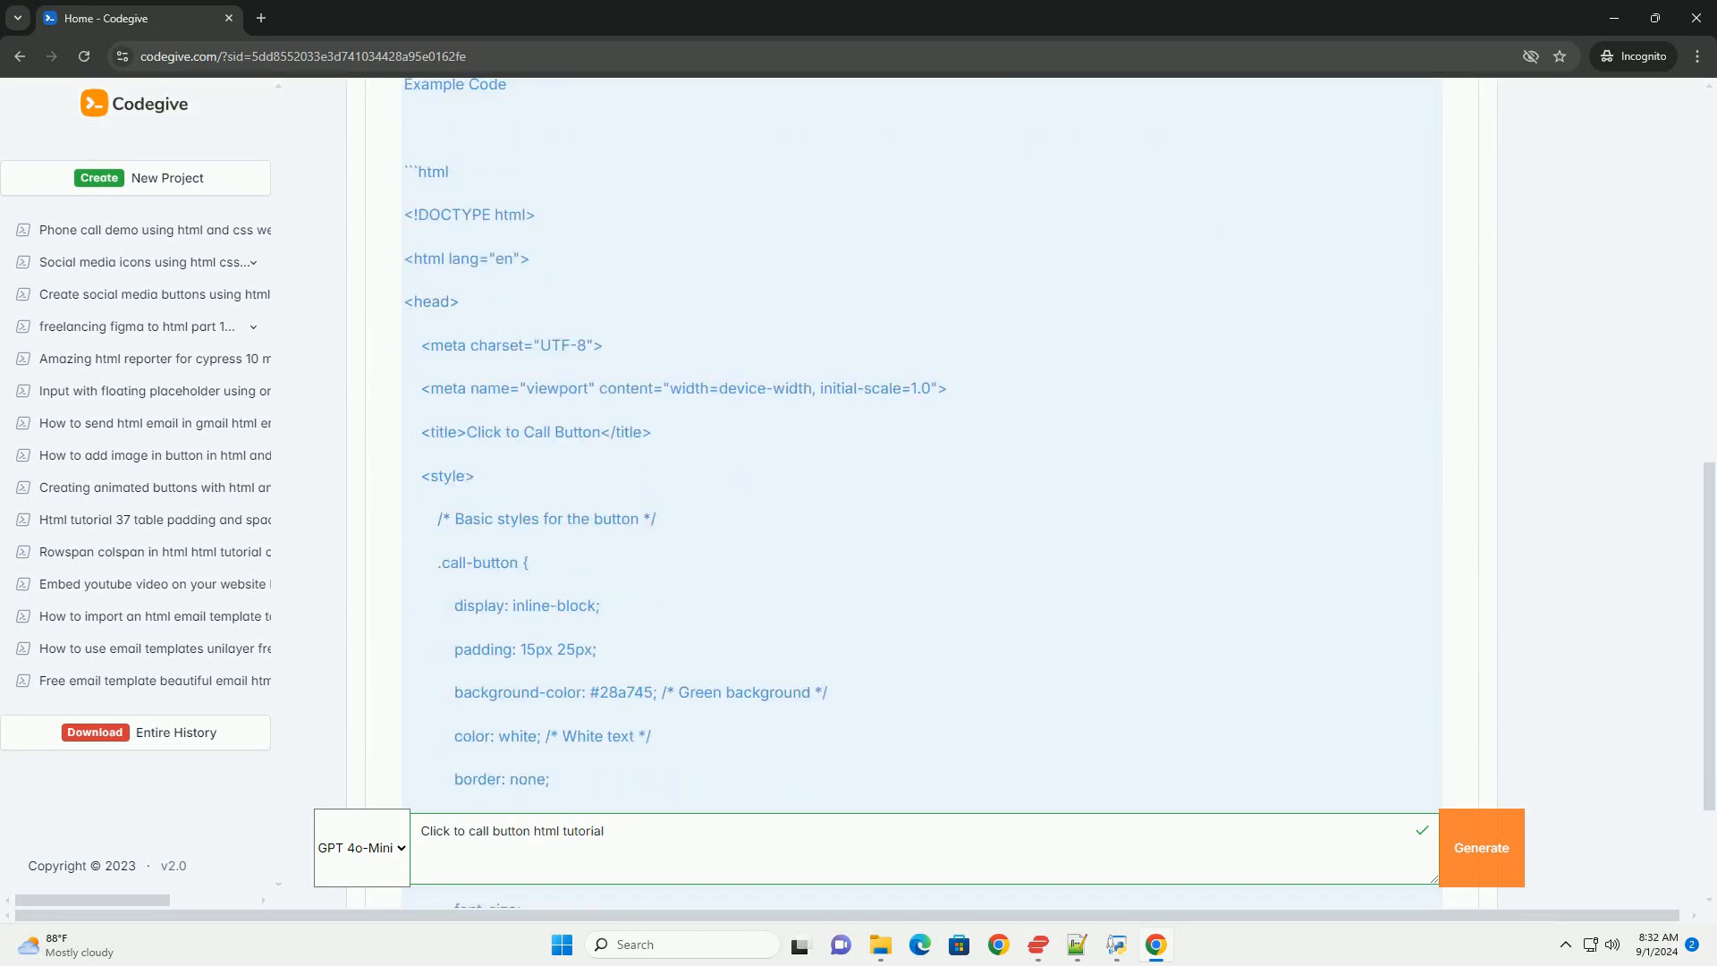
{"action": "scroll", "scroll_direction": "down", "scroll_amount": 3}
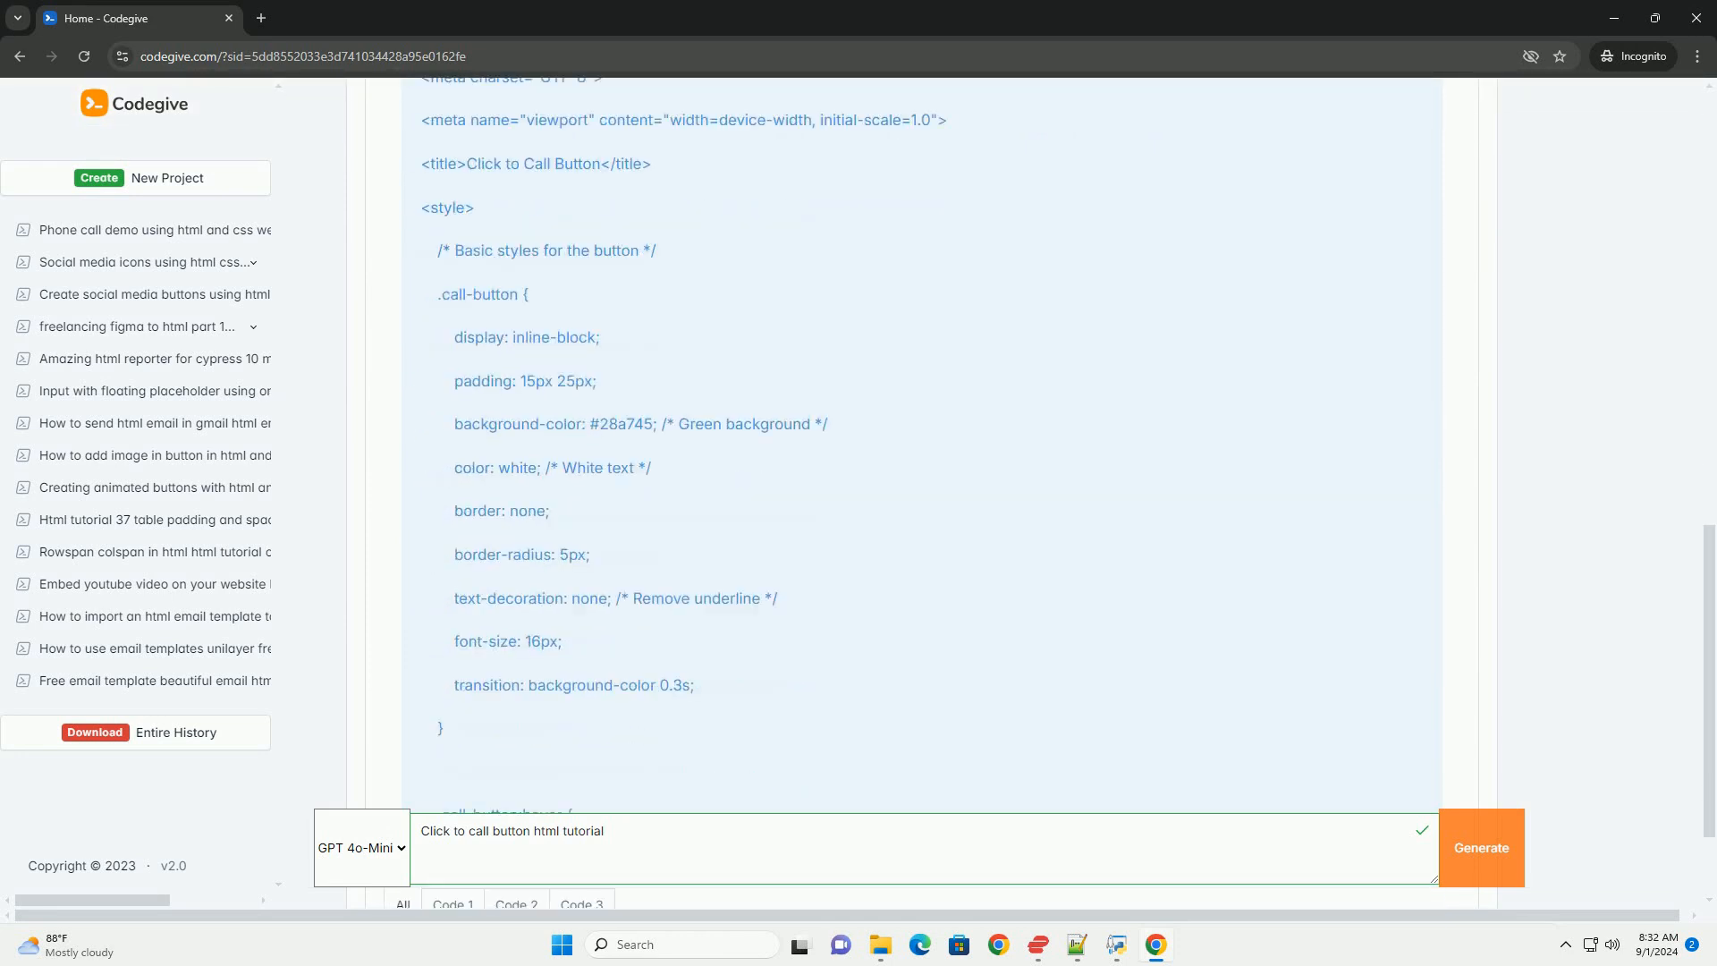
{"action": "scroll", "scroll_direction": "down", "scroll_amount": 3}
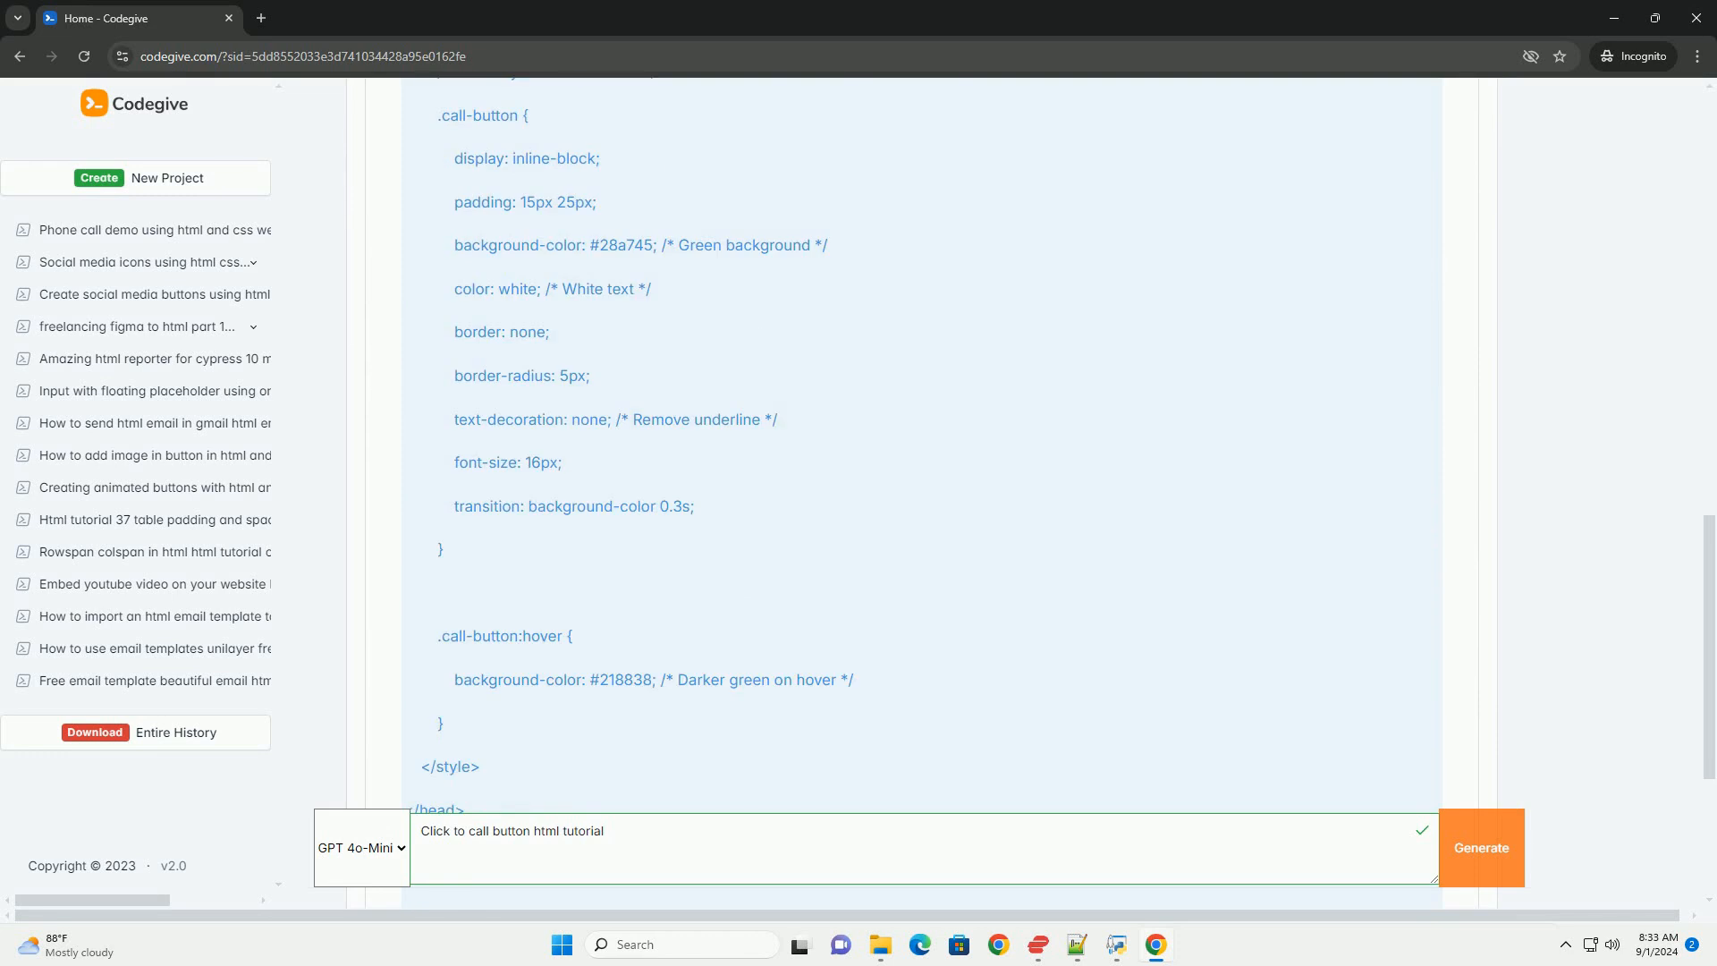
{"action": "scroll", "scroll_direction": "down", "scroll_amount": 3}
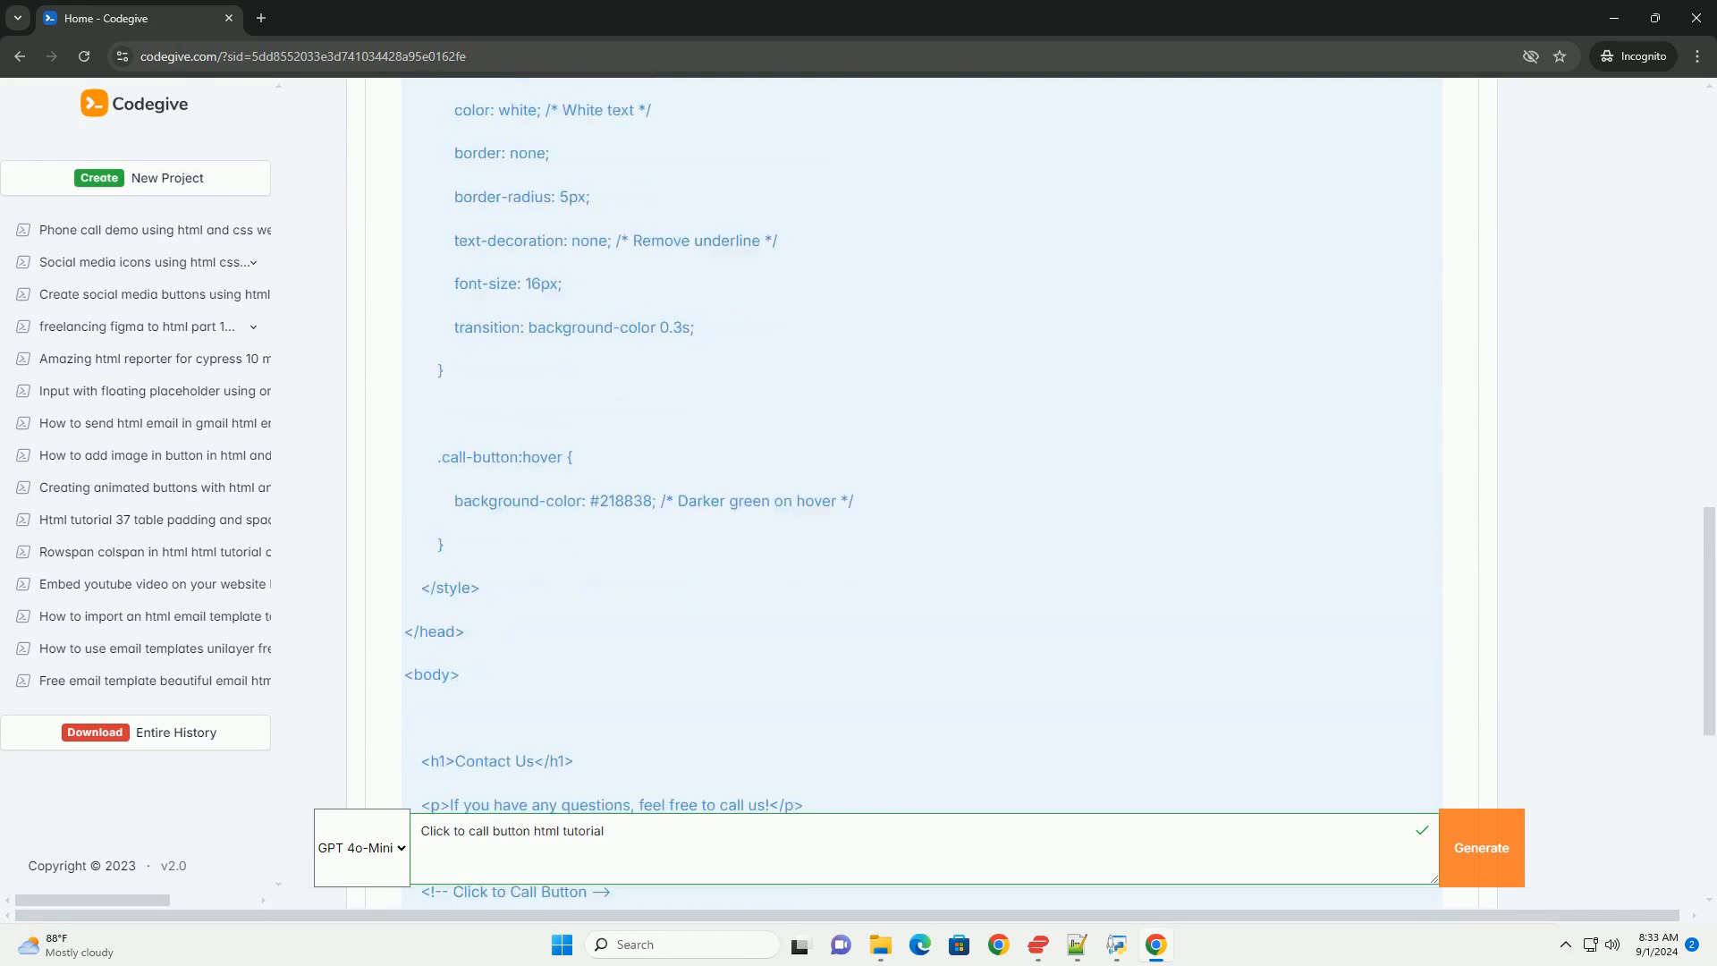
{"action": "scroll", "scroll_direction": "down", "scroll_amount": 3}
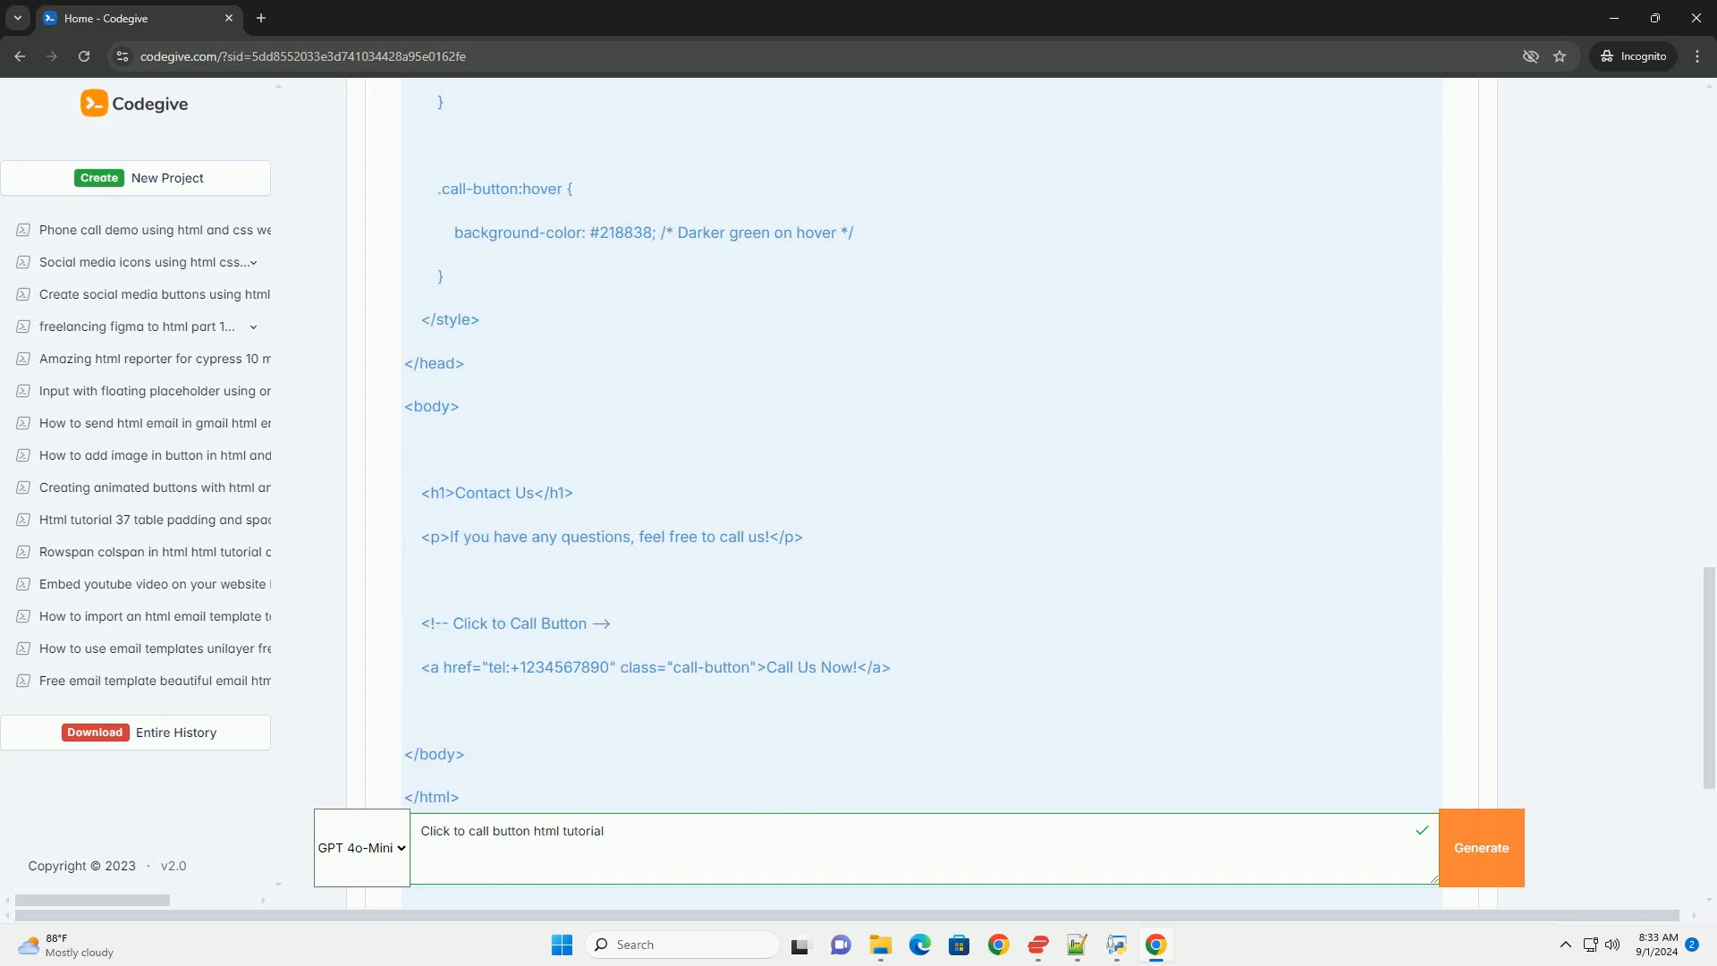
{"action": "scroll", "scroll_direction": "down", "scroll_amount": 3}
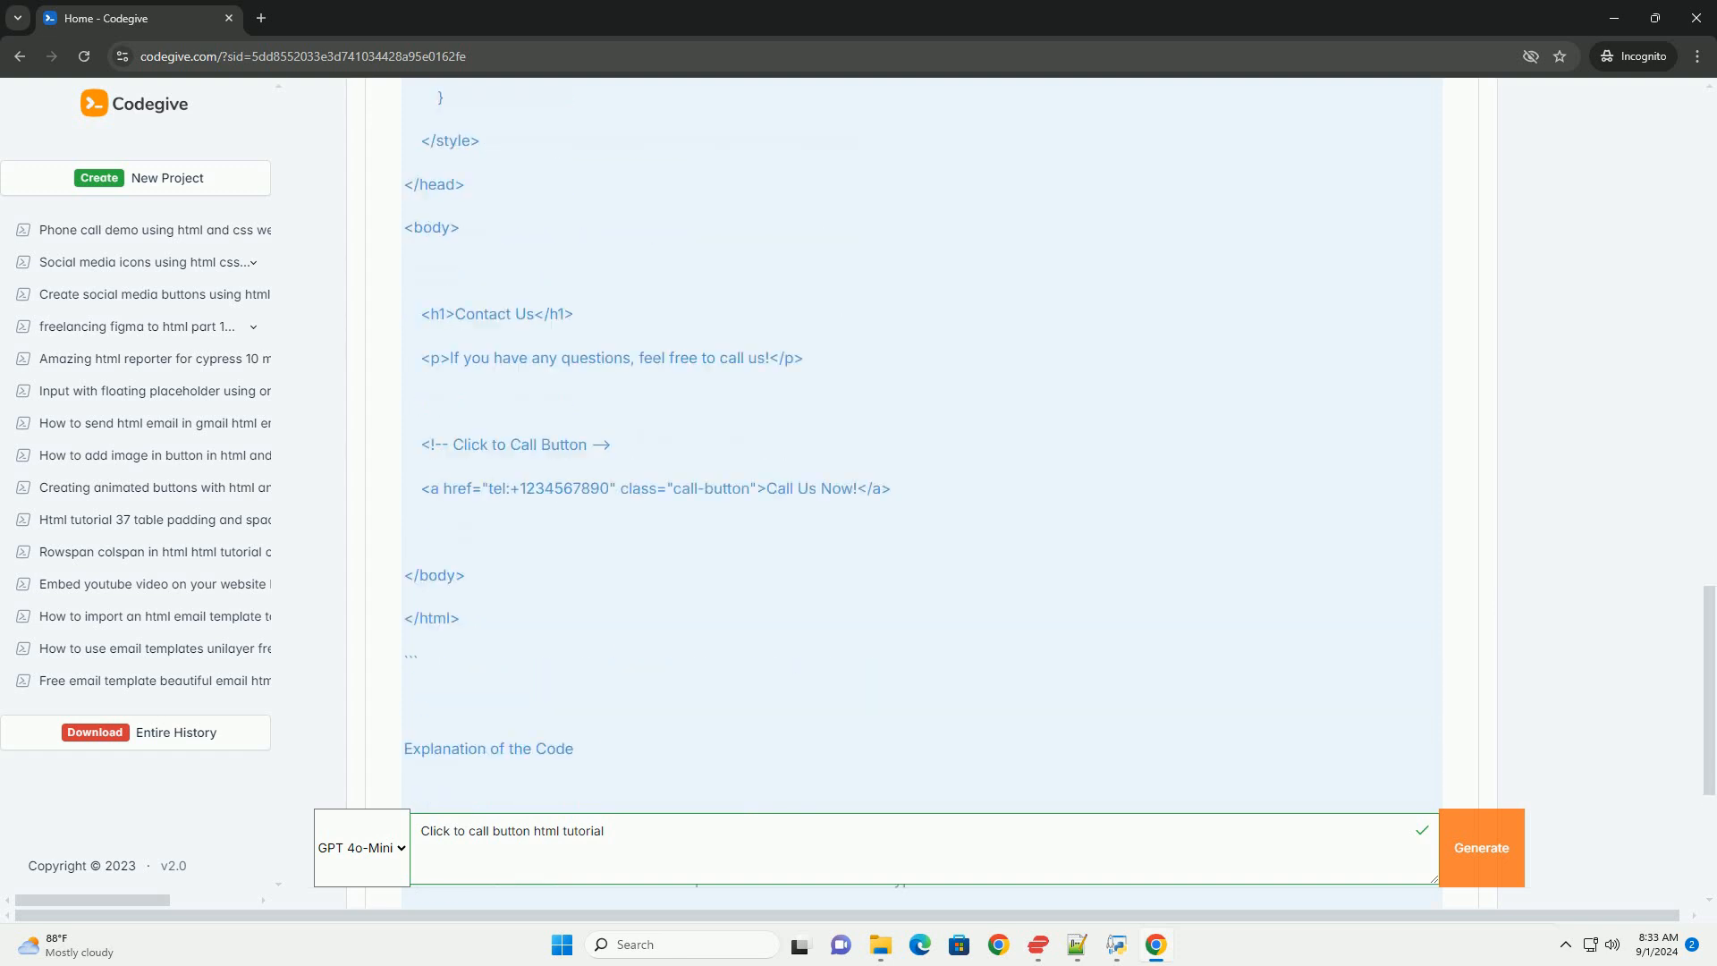
{"action": "scroll", "scroll_direction": "down", "scroll_amount": 3}
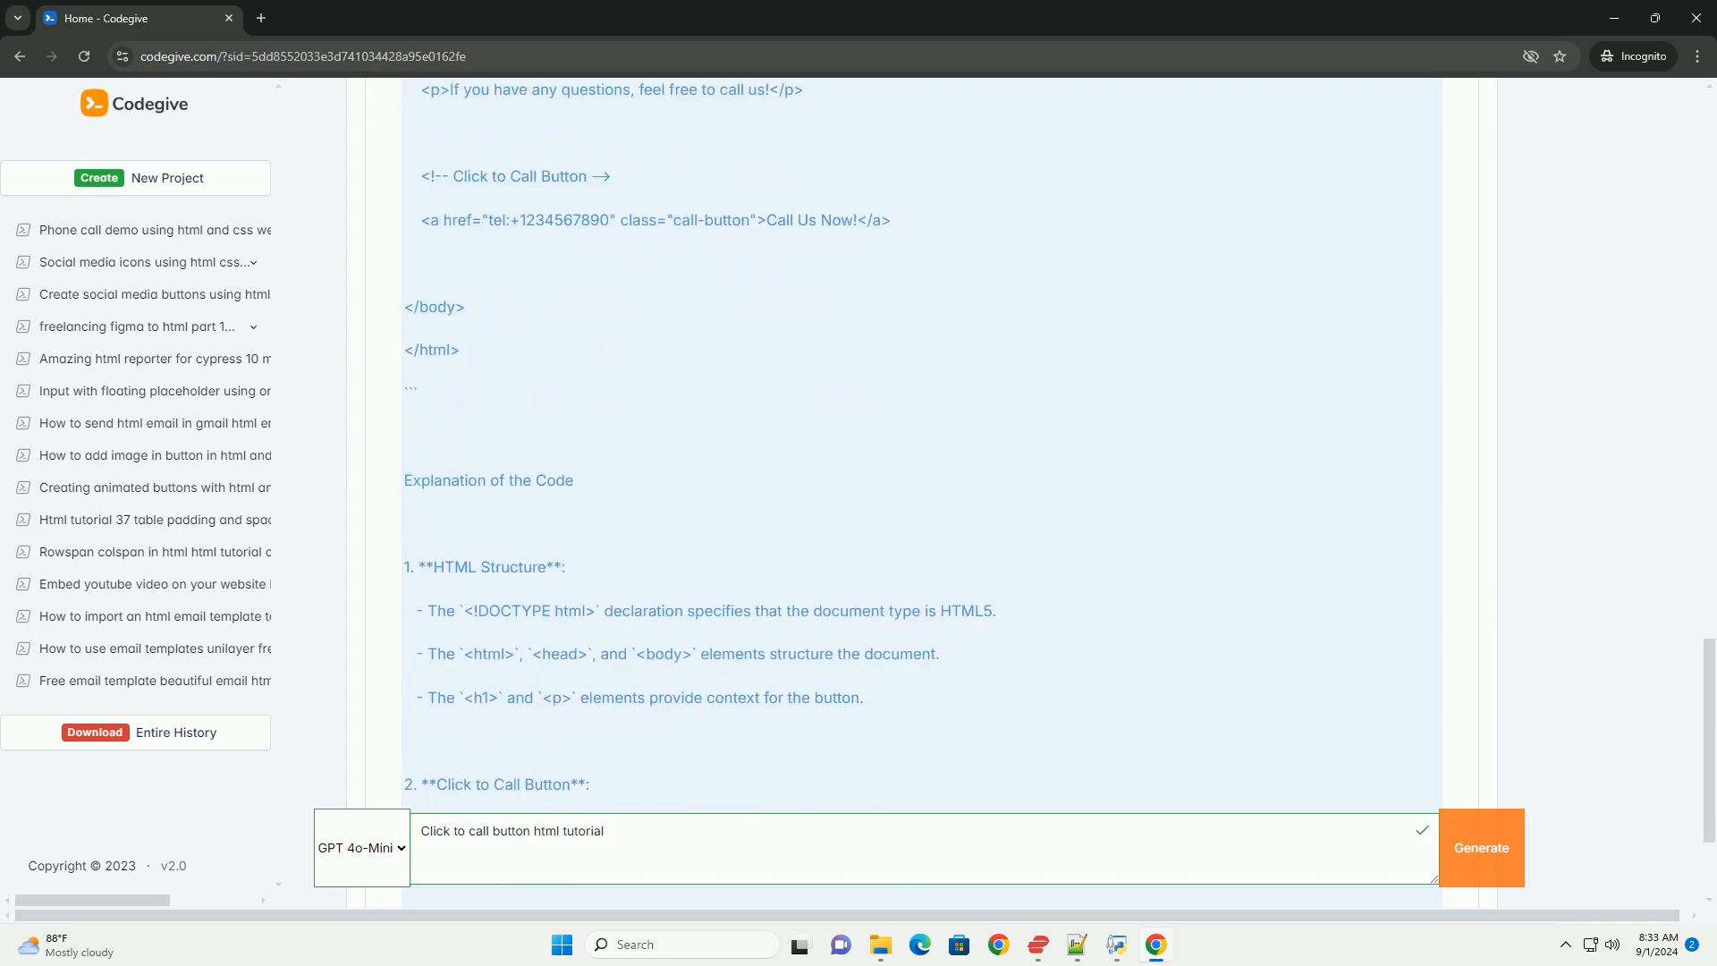
{"action": "scroll", "scroll_direction": "down", "scroll_amount": 3}
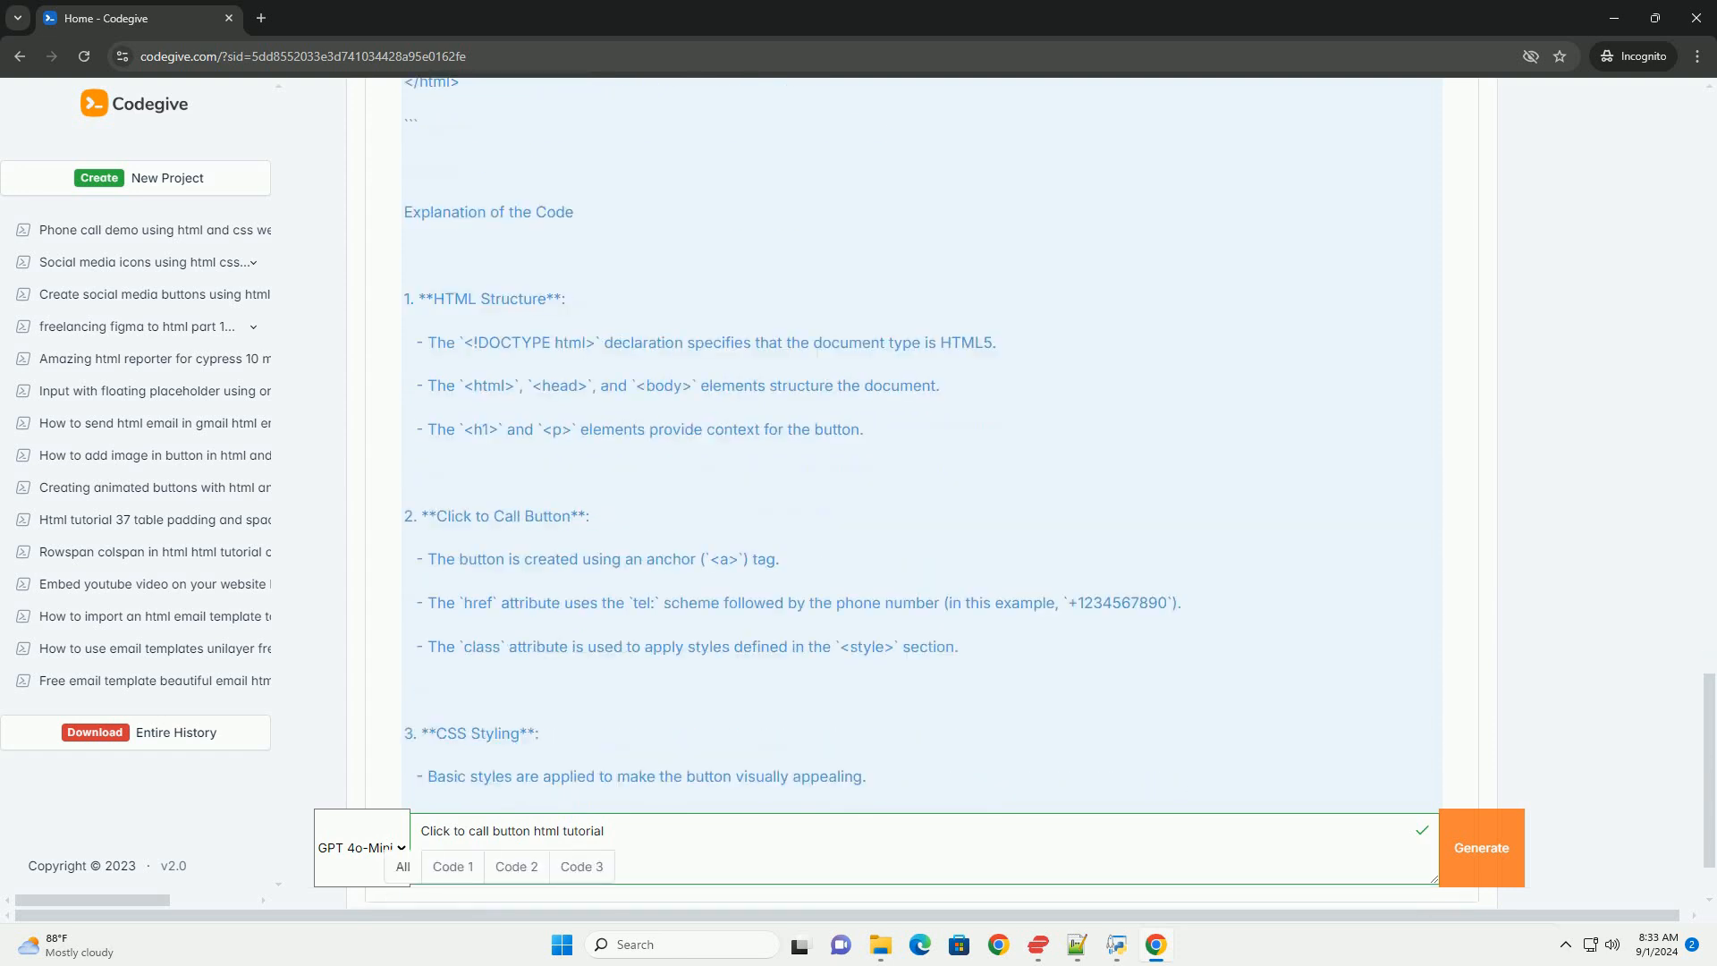
{"action": "scroll", "scroll_direction": "down", "scroll_amount": 3}
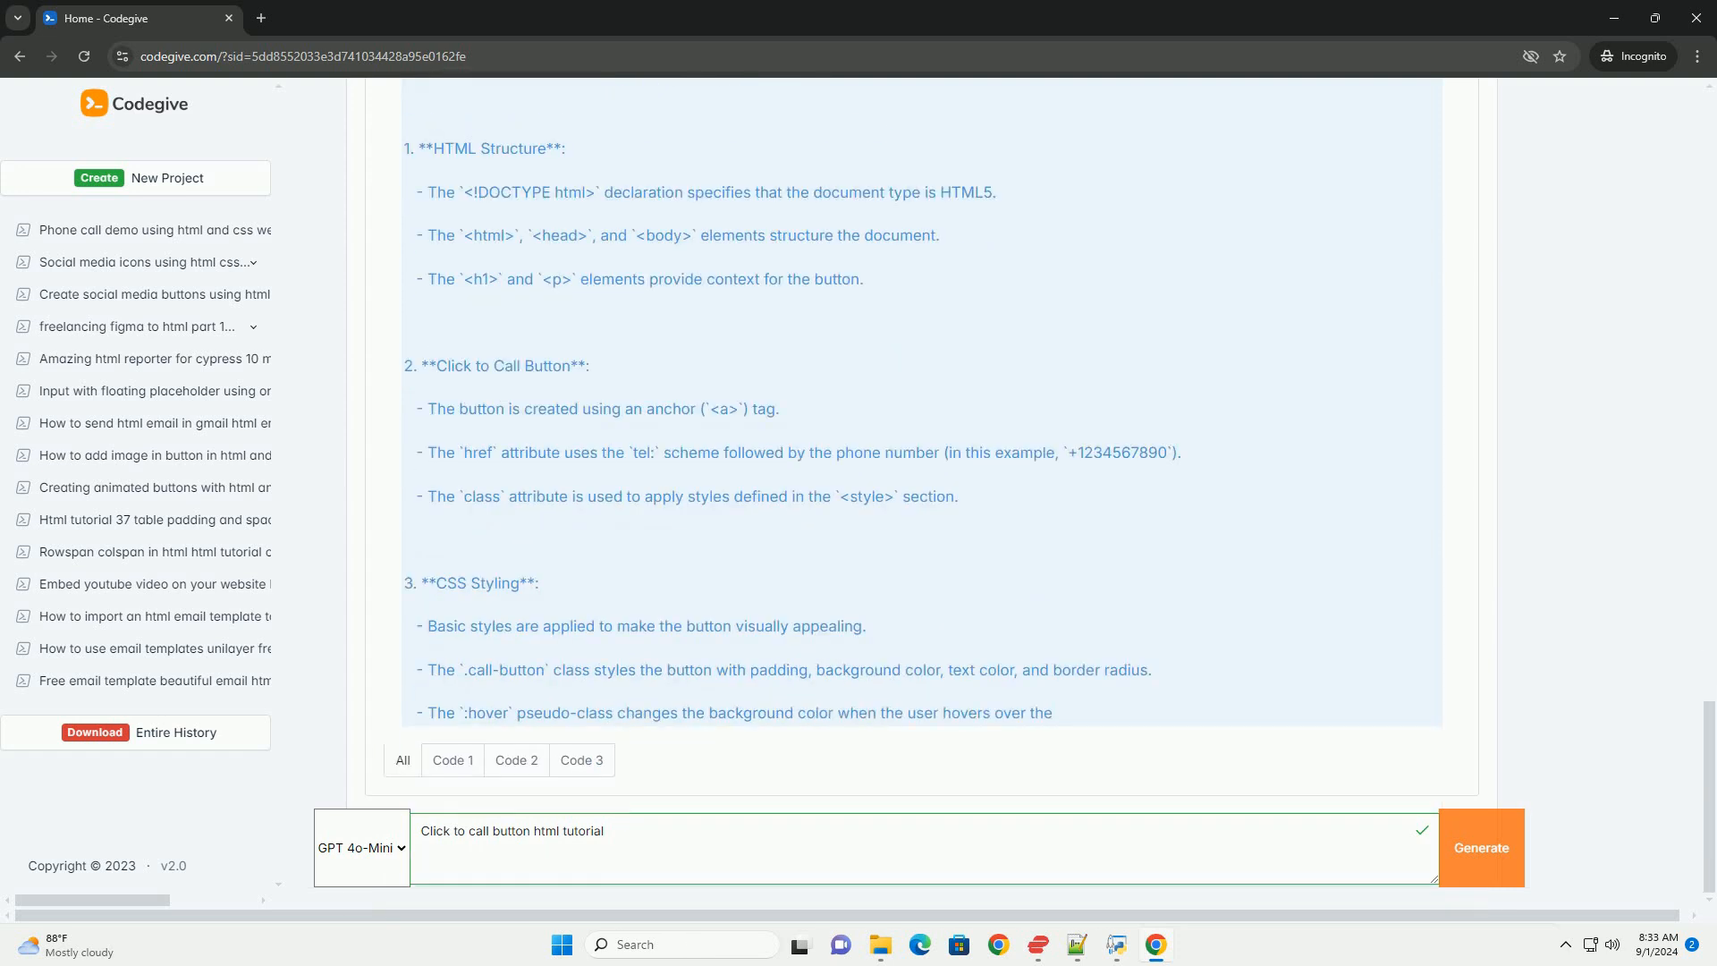
{"action": "scroll", "scroll_direction": "down", "scroll_amount": 3}
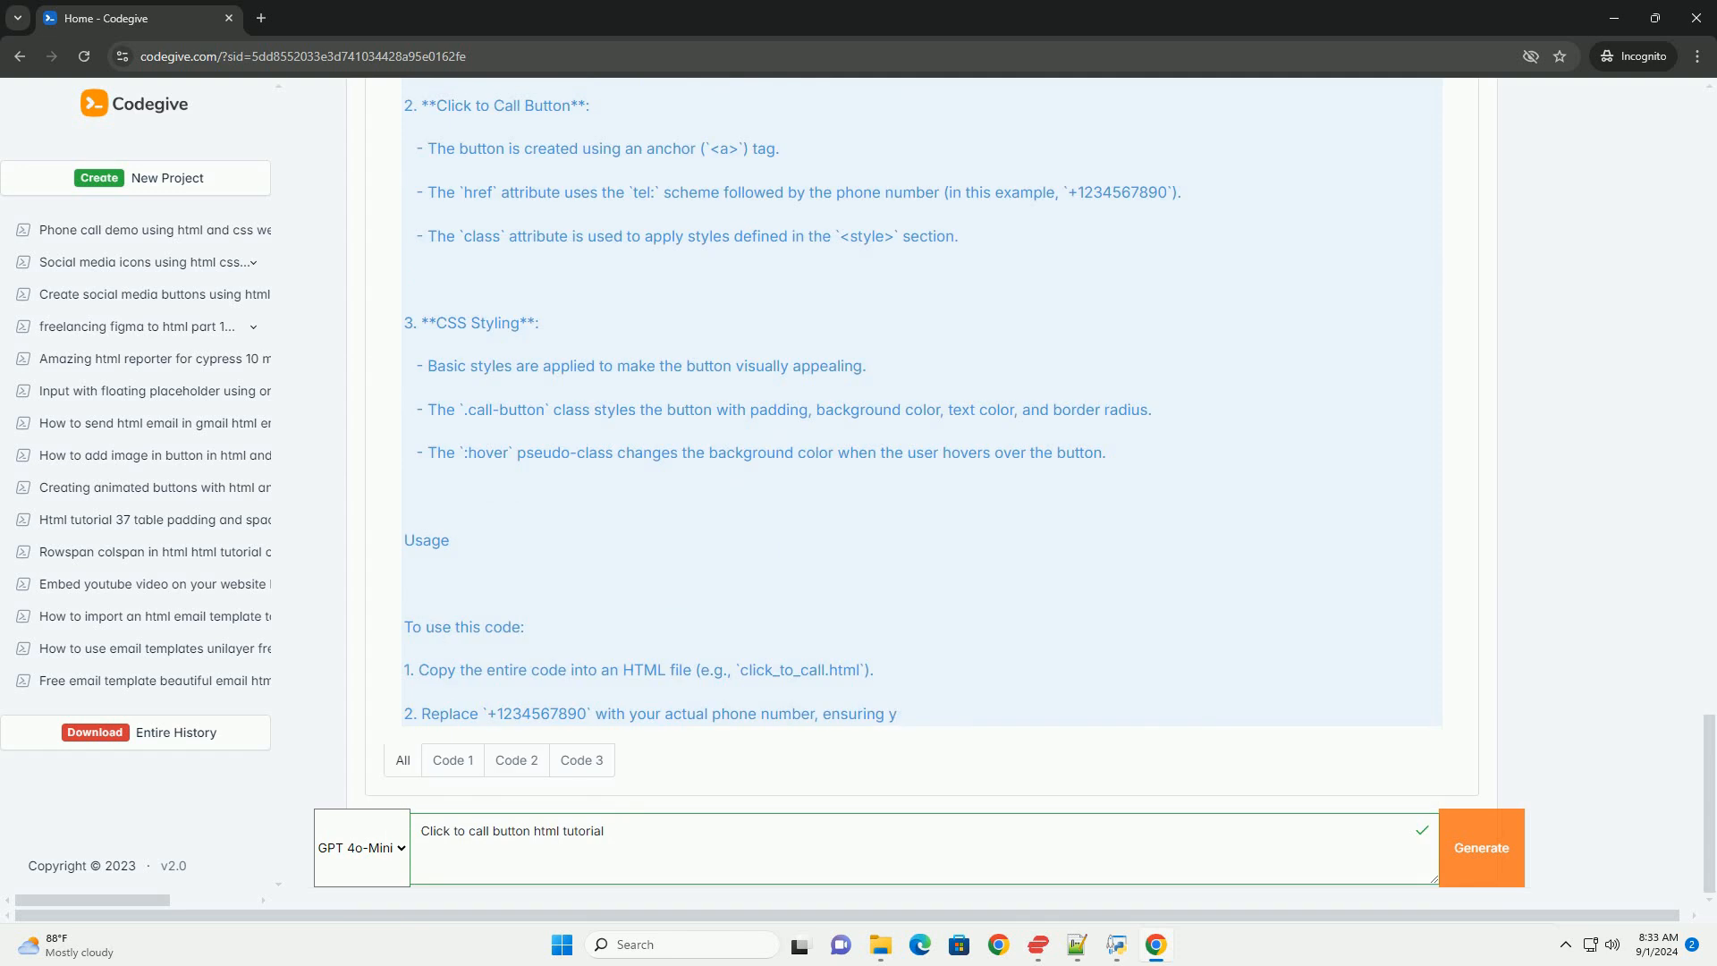
{"action": "scroll", "scroll_direction": "down", "scroll_amount": 3}
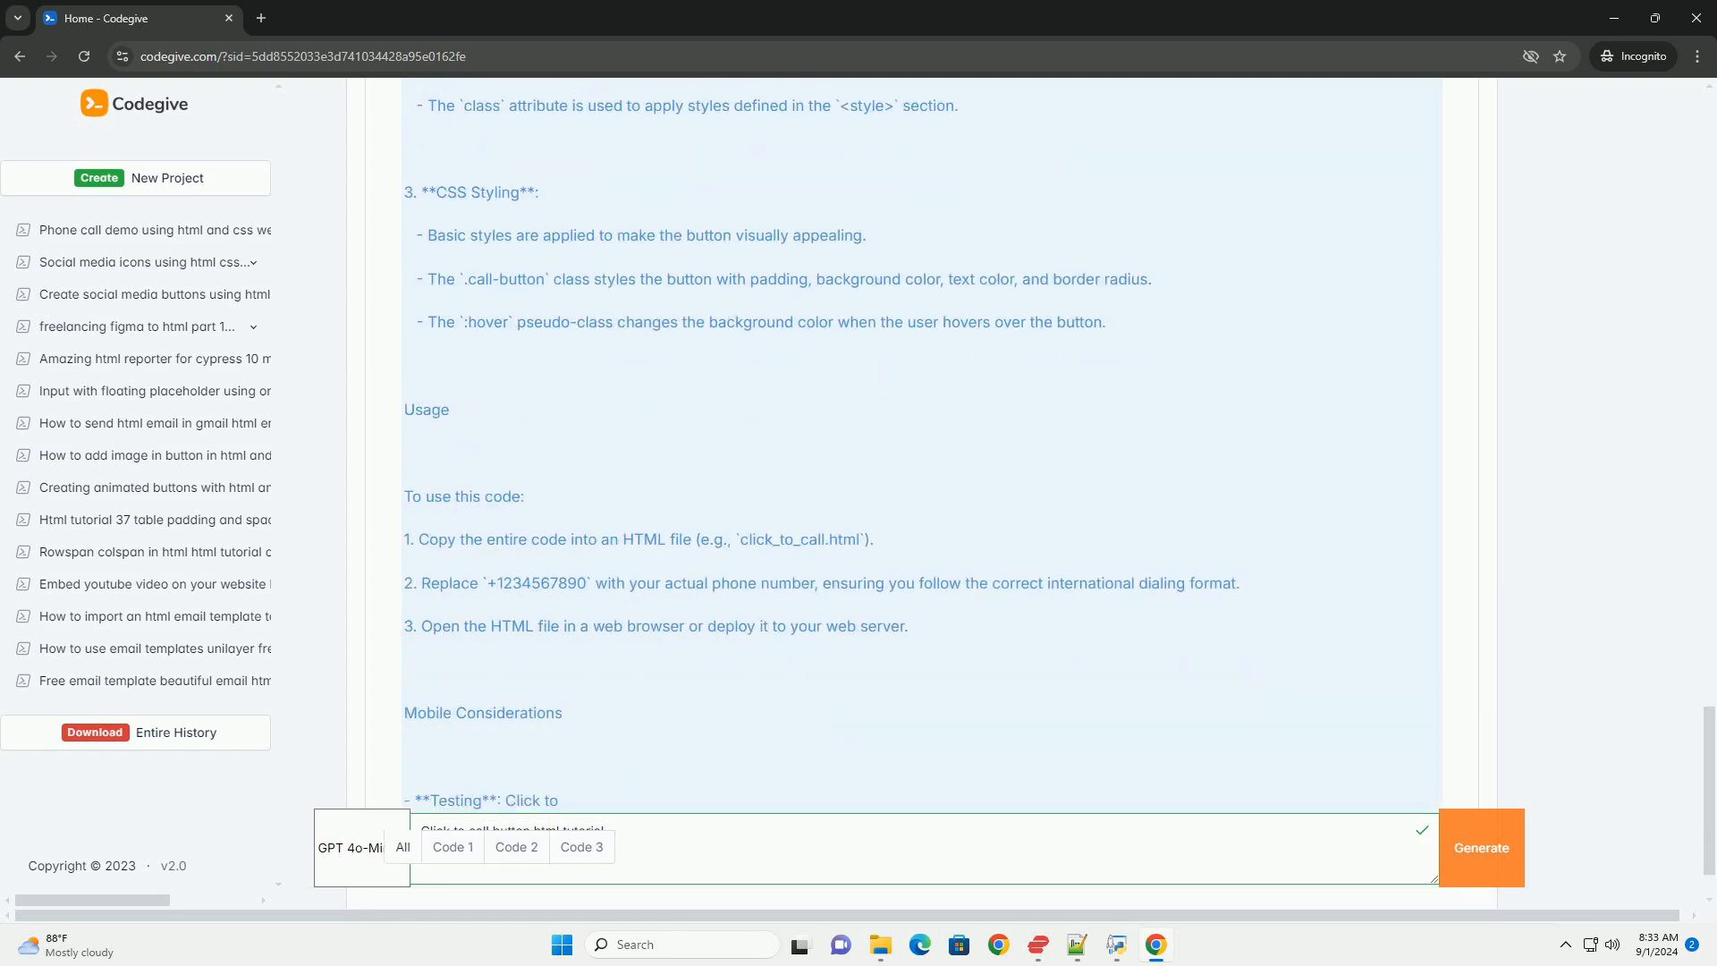
{"action": "scroll", "scroll_direction": "down", "scroll_amount": 3}
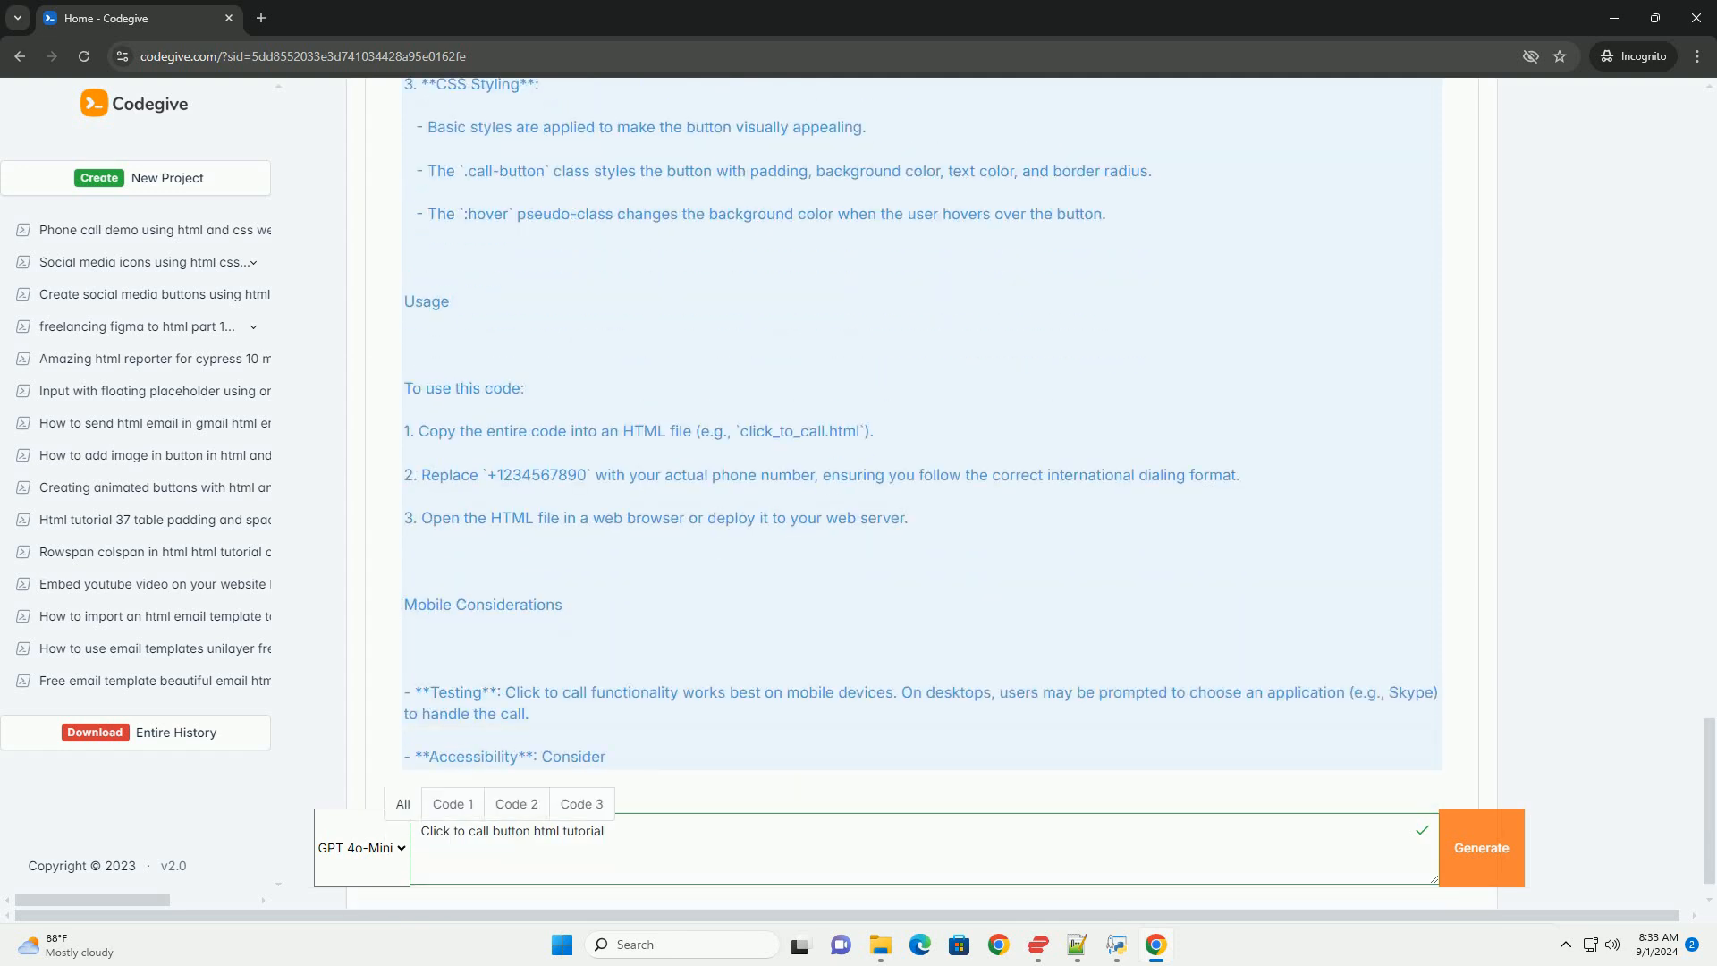
{"action": "scroll", "scroll_direction": "down", "scroll_amount": 3}
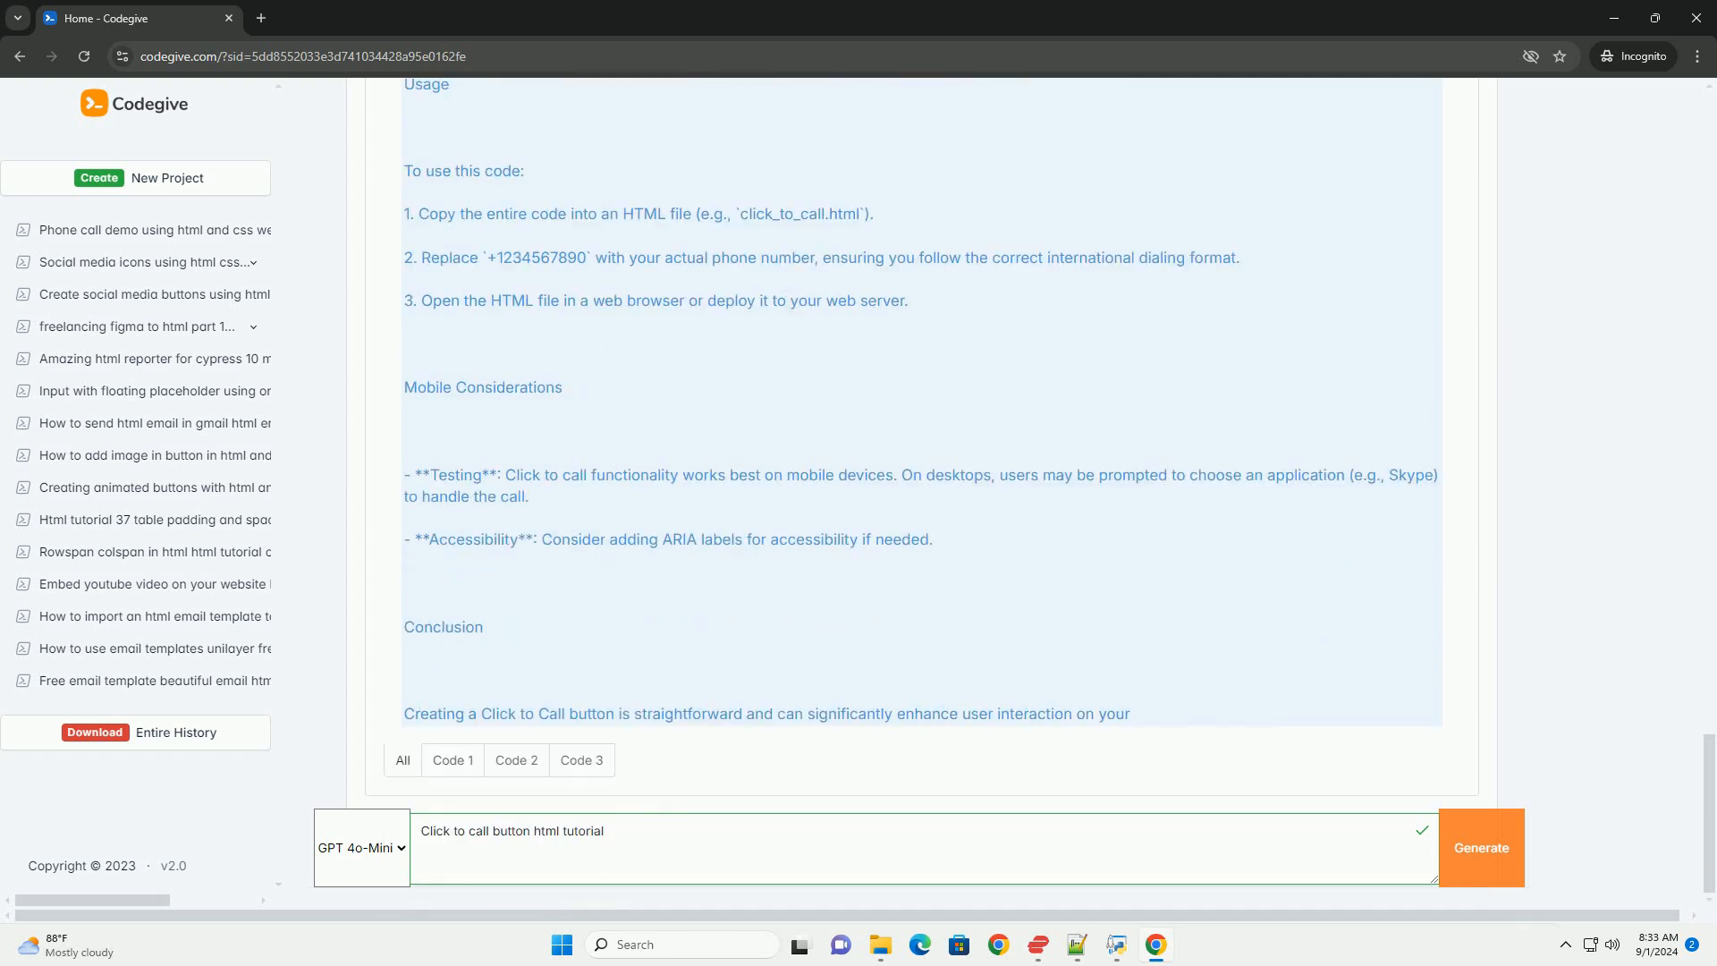